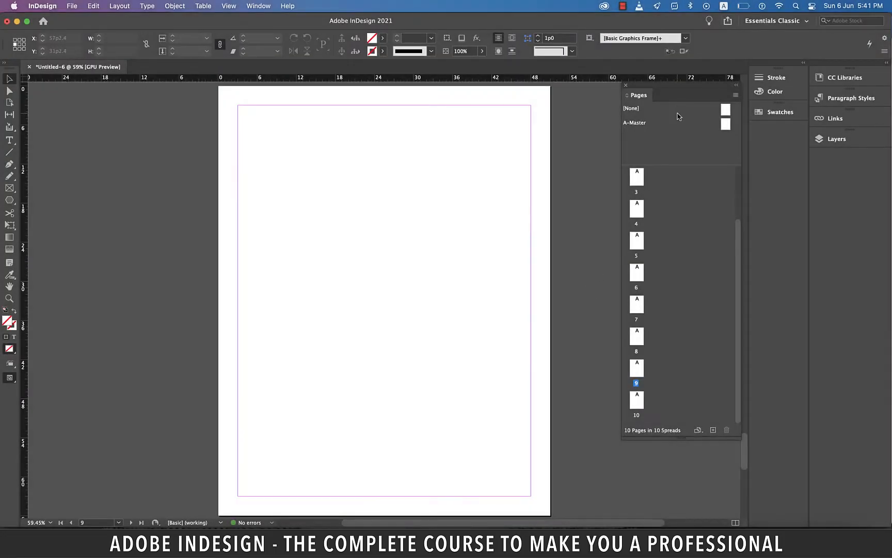
pyautogui.moveTo(670, 95)
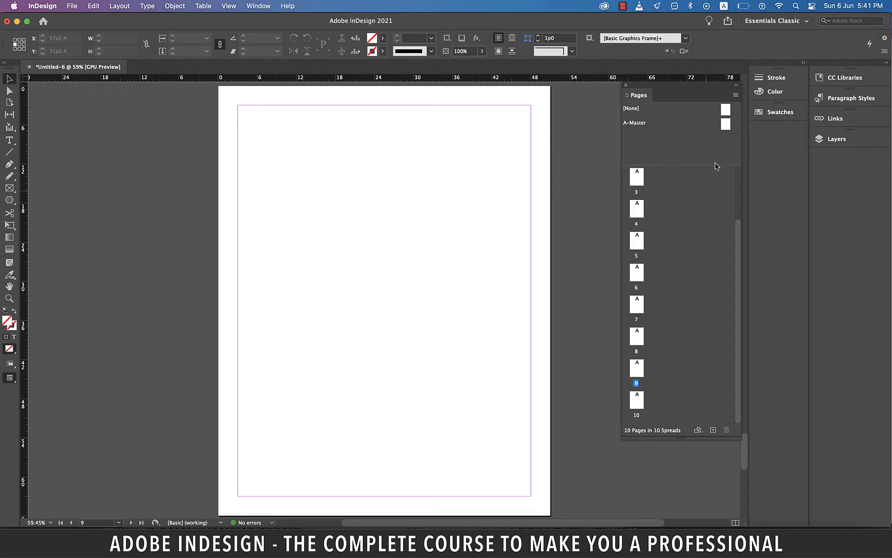
pyautogui.moveTo(722, 132)
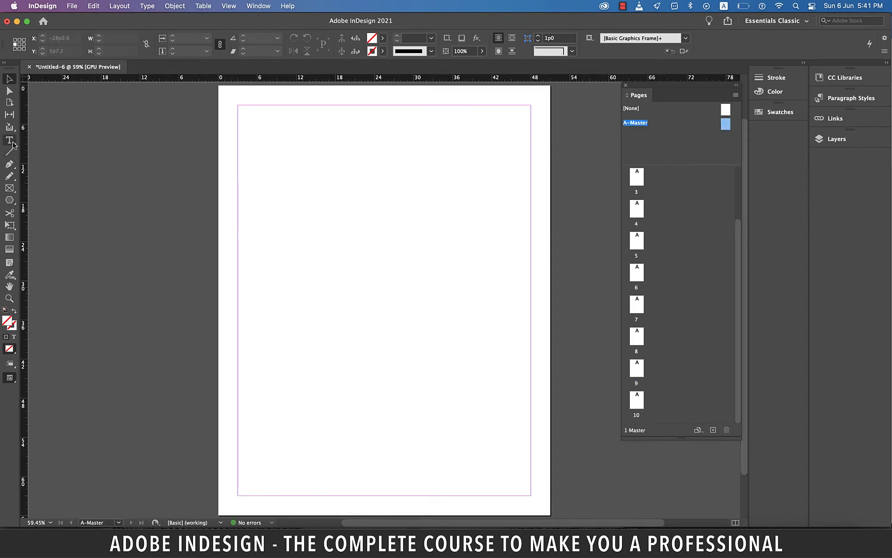
# Draw a small text frame below the bottom-left margin of A-Master and place the cursor in it
pyautogui.click(9, 140)
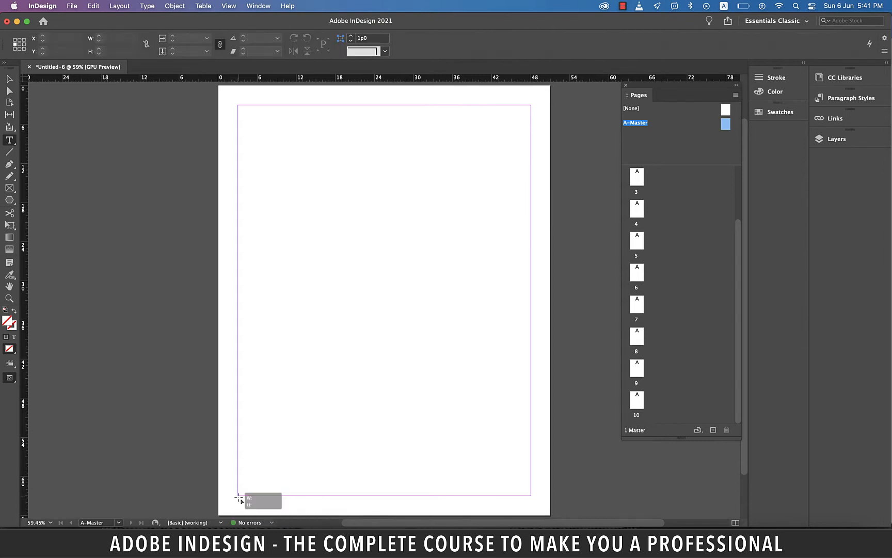
pyautogui.moveTo(239, 498); pyautogui.dragTo(299, 512)
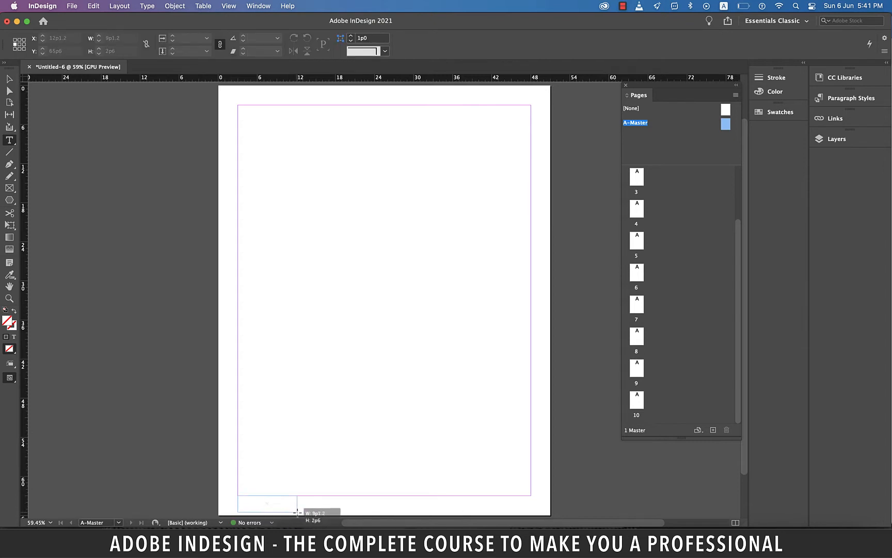
pyautogui.click(280, 504)
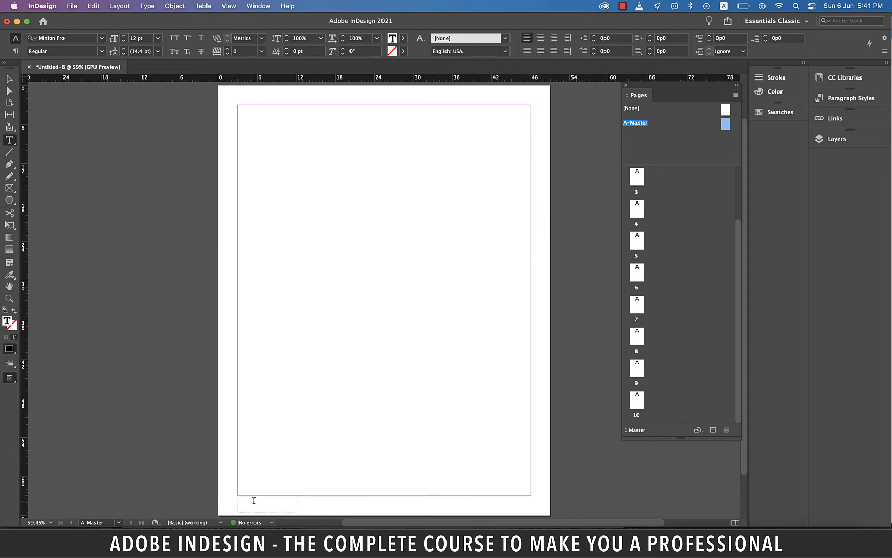
# Insert the Current Page Number marker (shown as 'A') into the bottom-left footer frame
pyautogui.rightClick(254, 500)
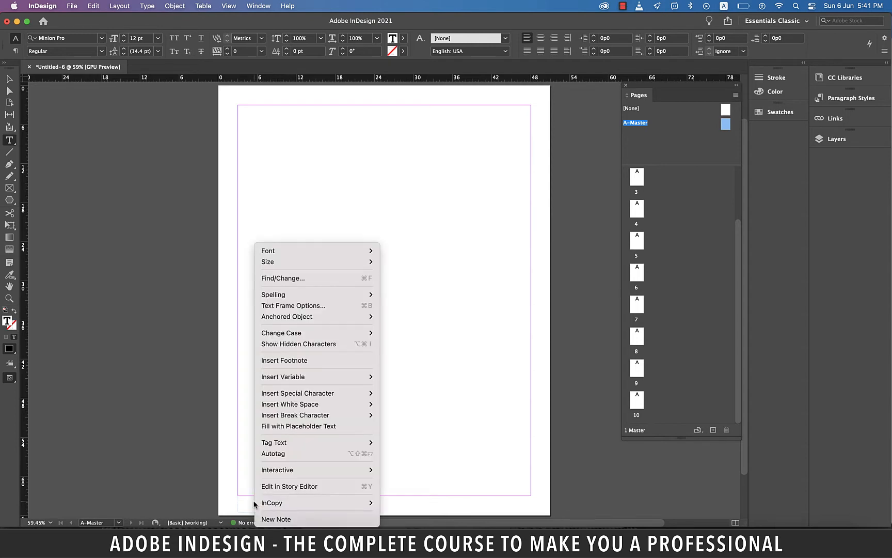
pyautogui.moveTo(298, 393)
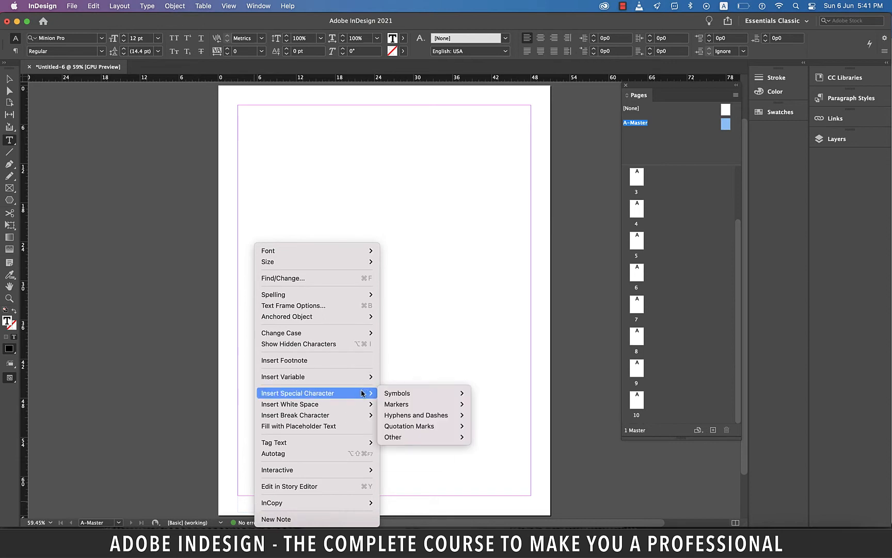
pyautogui.moveTo(411, 403)
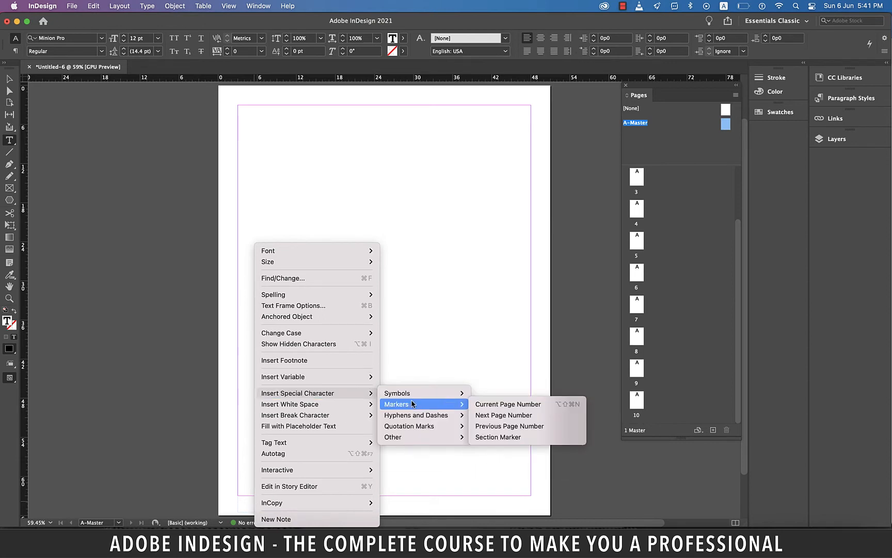
pyautogui.moveTo(505, 404)
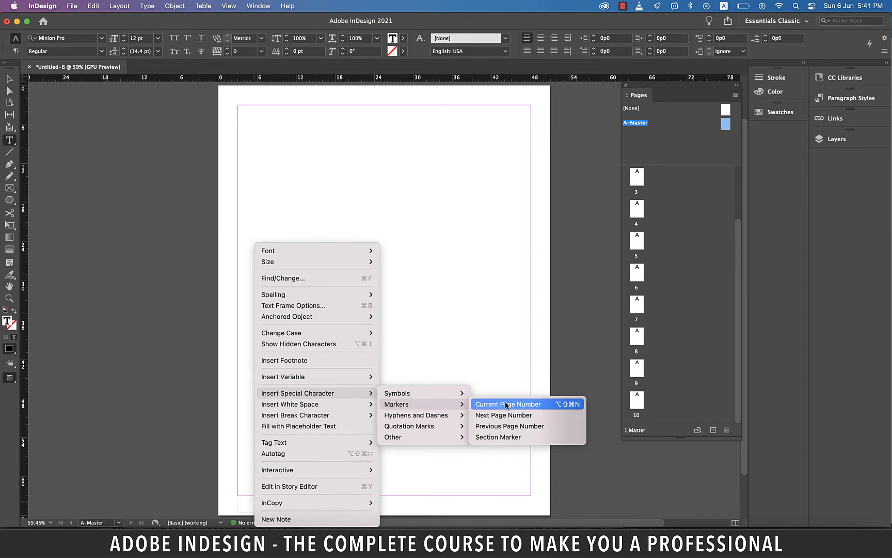
pyautogui.click(508, 404)
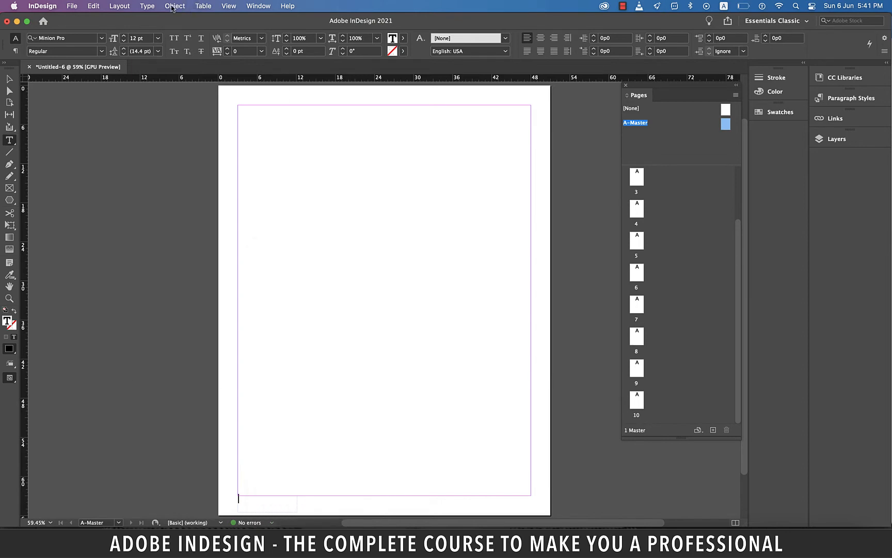
pyautogui.click(146, 5)
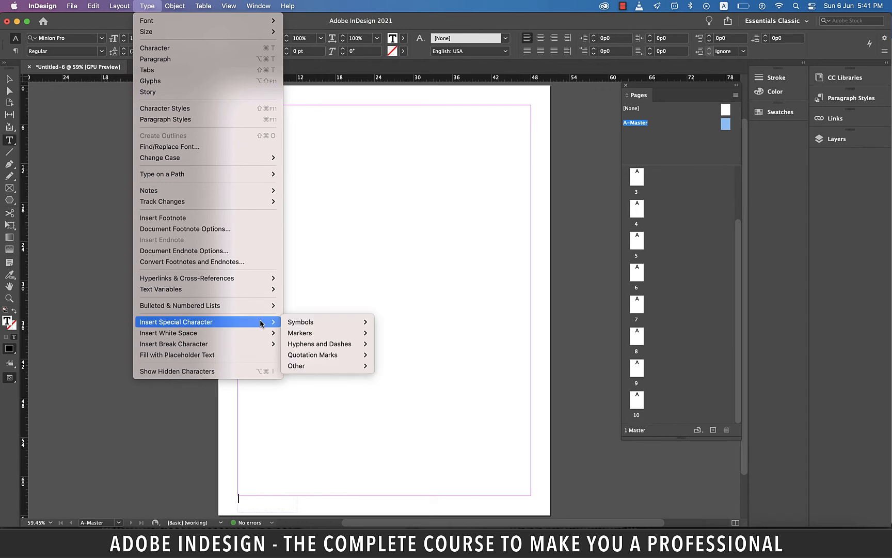
pyautogui.moveTo(310, 333)
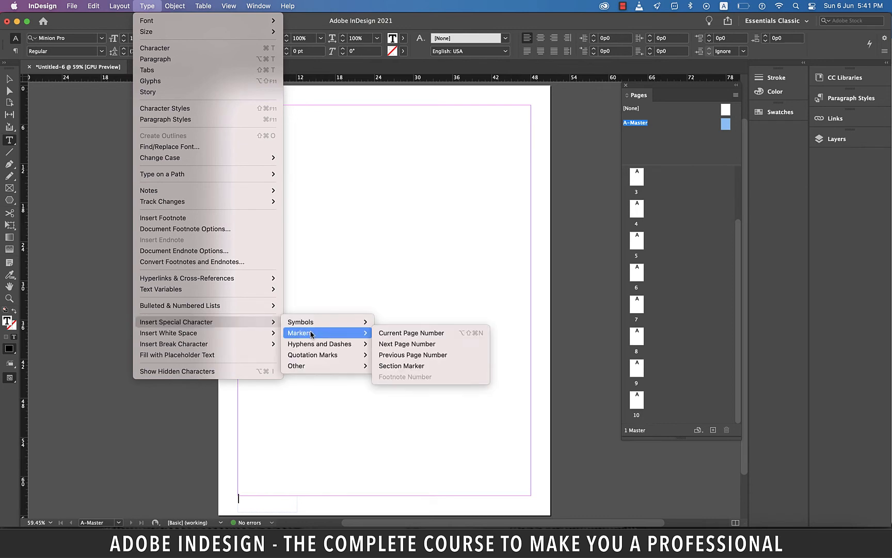
pyautogui.moveTo(316, 336)
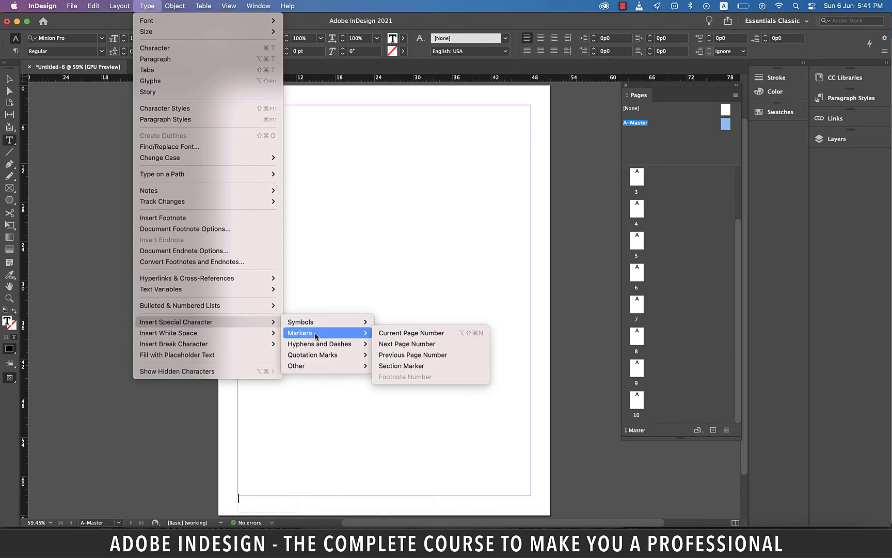
pyautogui.click(411, 333)
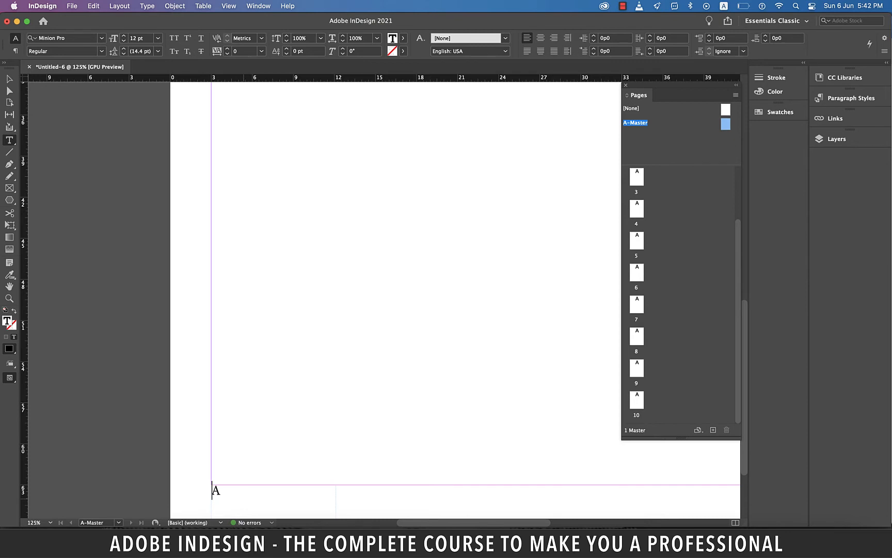
# Type 'Page' before the page number marker and reposition the 'Page A' footer frame
pyautogui.write('Page')
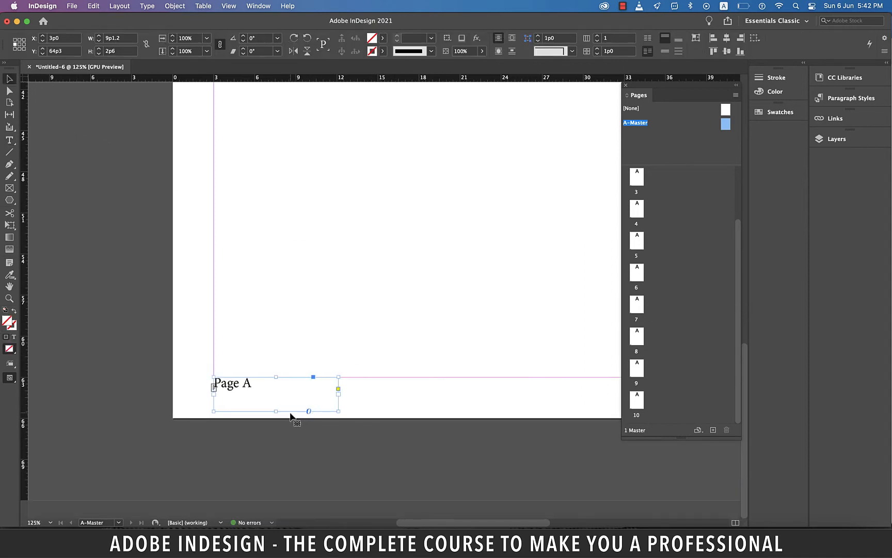
pyautogui.moveTo(276, 396); pyautogui.dragTo(287, 418)
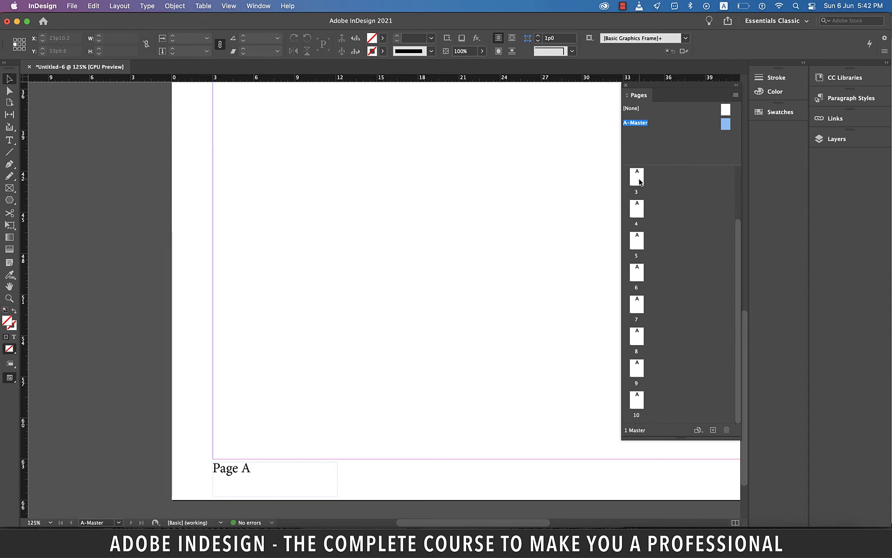
# Switch to the Type tool to draw the bottom-right footer frame
pyautogui.click(636, 176)
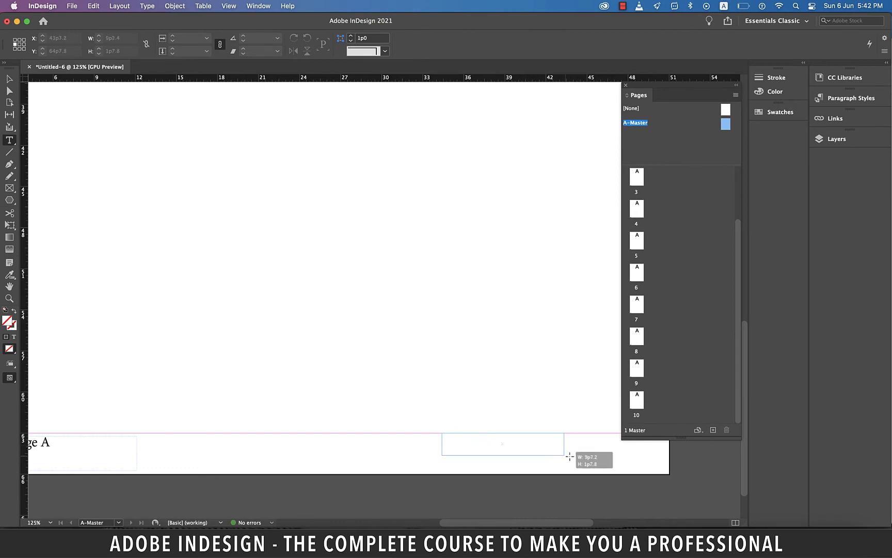
# Draw a text frame at the bottom right of A-Master and insert a © symbol
pyautogui.moveTo(570, 456); pyautogui.dragTo(642, 460)
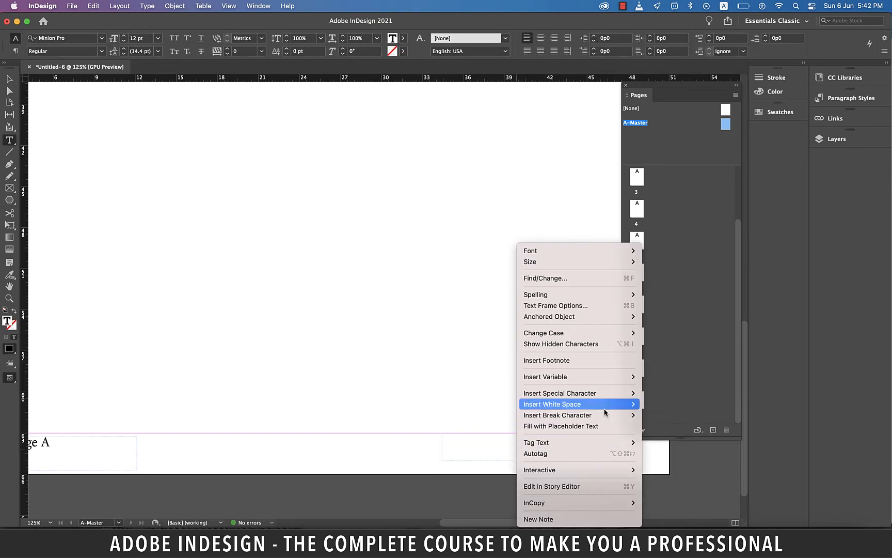
pyautogui.moveTo(560, 392)
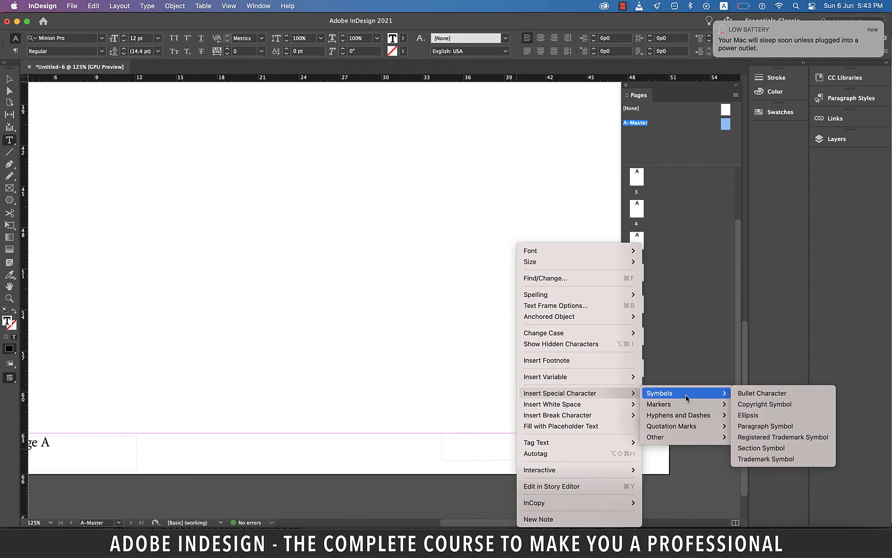
pyautogui.click(764, 404)
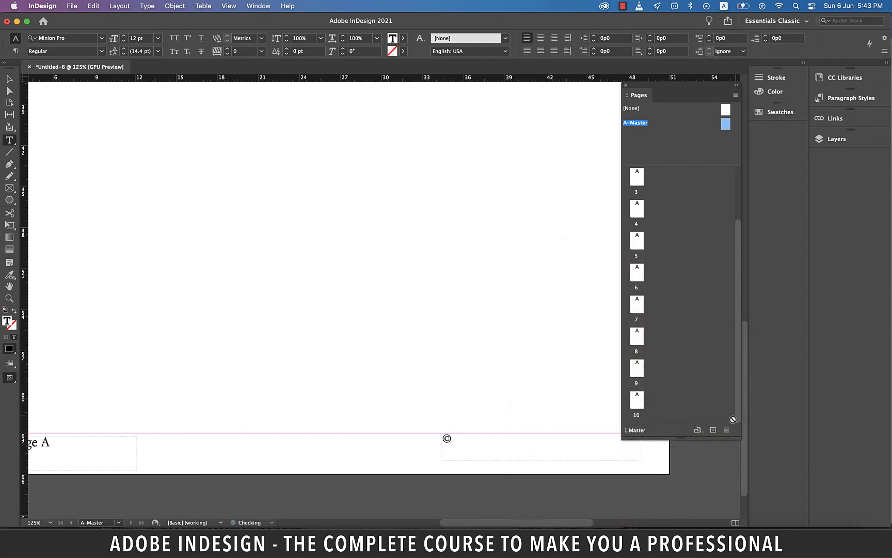
pyautogui.click(477, 446)
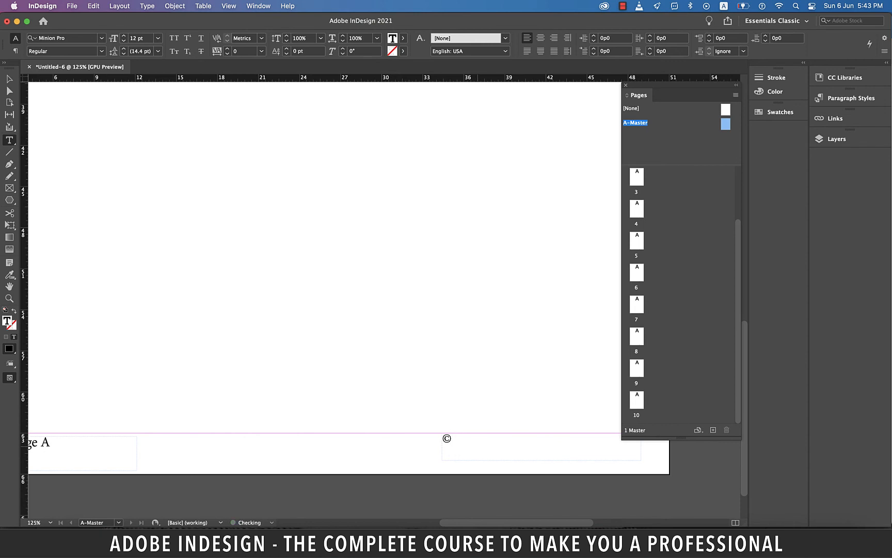
# Type 'Adobe InDesign Training' after the © symbol in the bottom-right footer
pyautogui.write('Adobe InDesign Training')
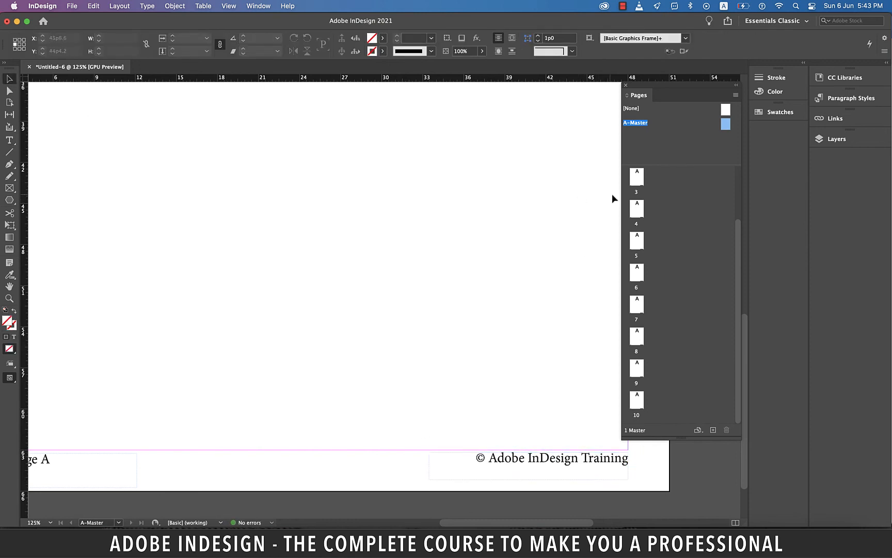
# Open pages 3, 7 and 10 in the Pages panel to check each footer
pyautogui.click(636, 176)
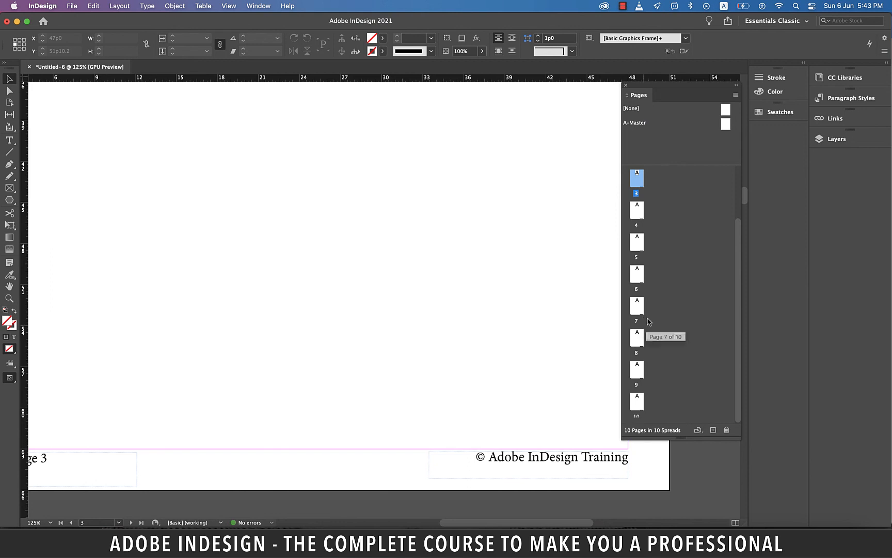
pyautogui.doubleClick(636, 305)
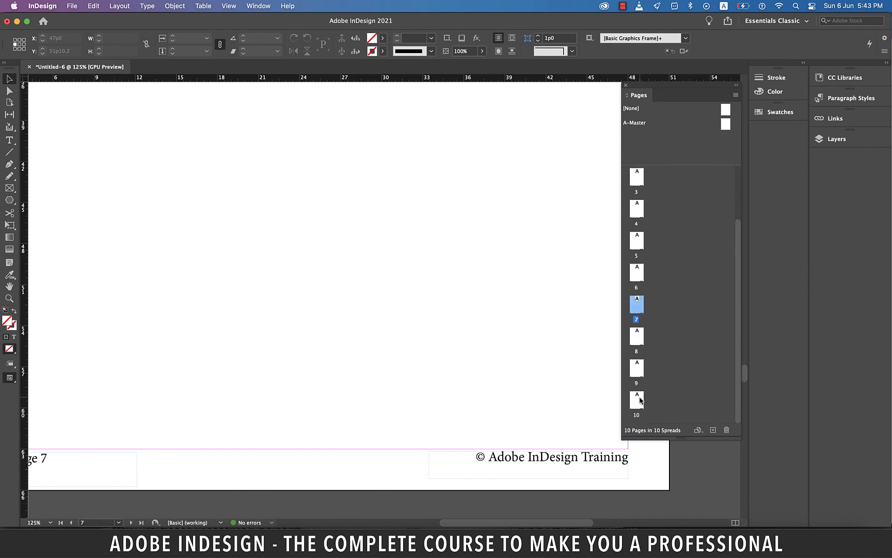
pyautogui.doubleClick(636, 398)
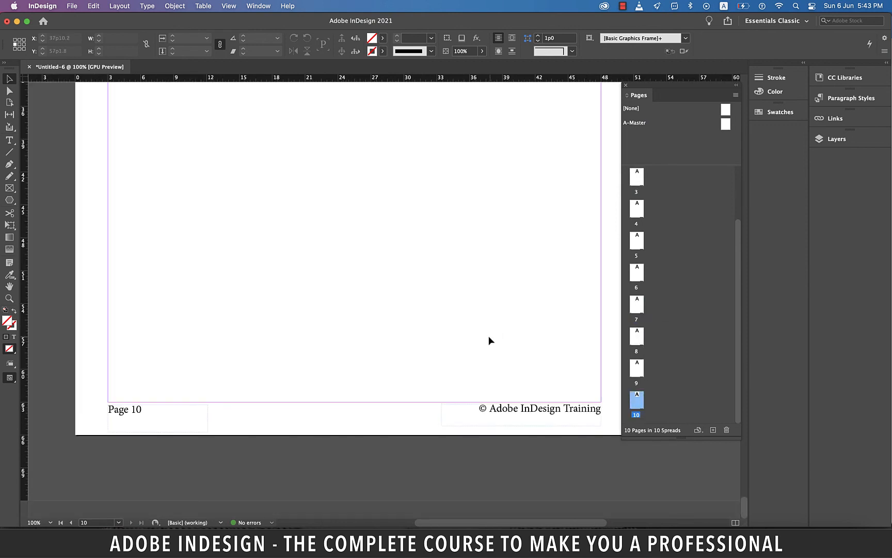